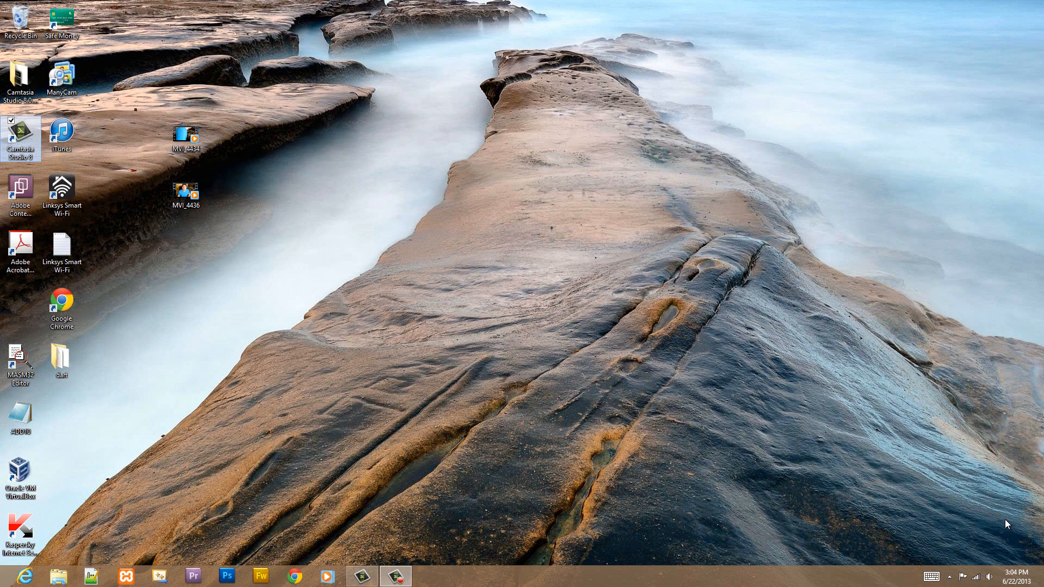
mouse_move(209, 580)
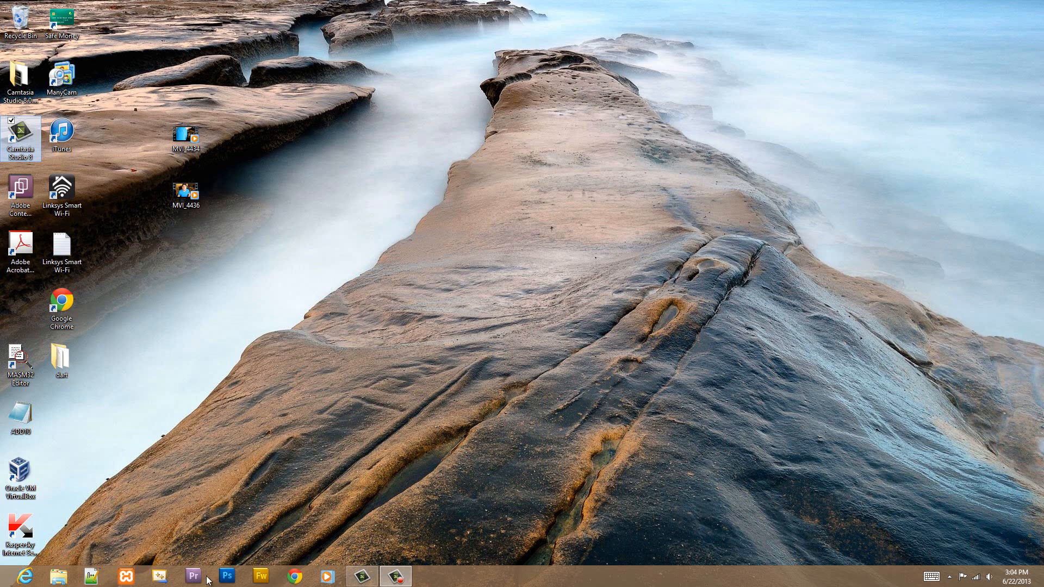
mouse_move(198, 581)
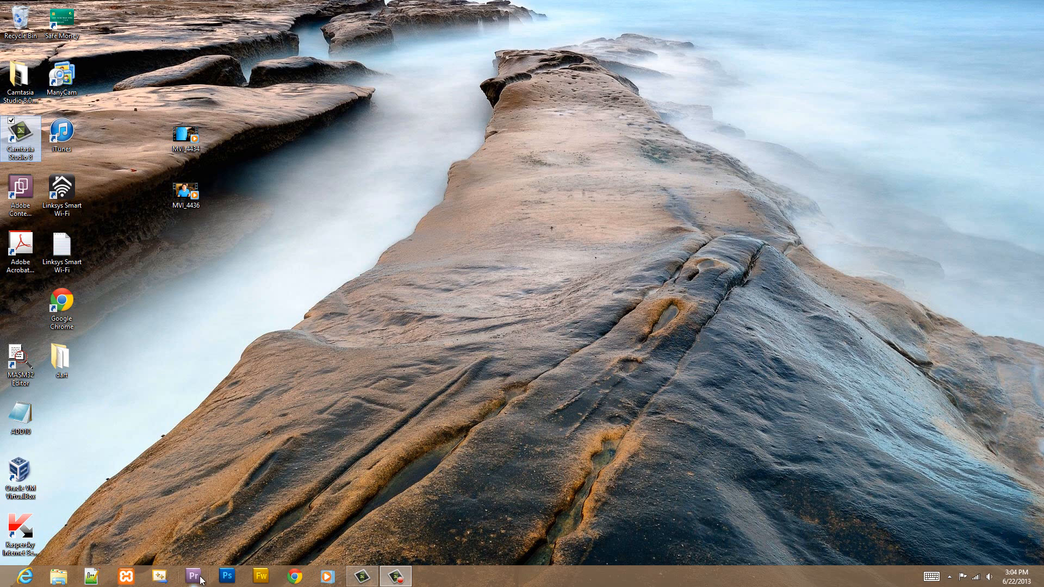
Launch Adobe Premiere Pro CS5.5 from the Windows taskbar to reach its welcome screen
left_click(194, 576)
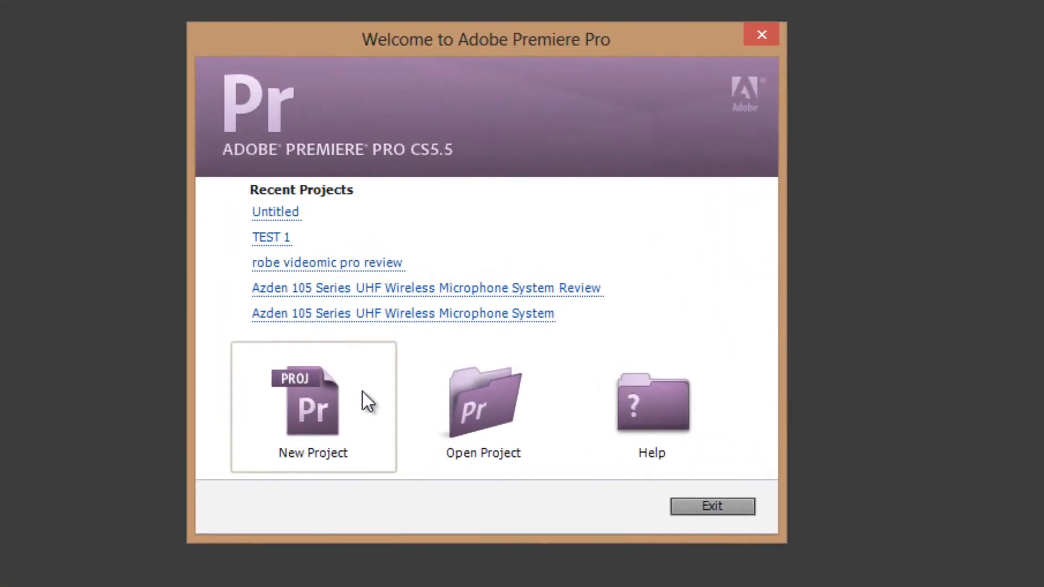
Start a new project, trying DV as capture format before leaving it at HDV
left_click(313, 406)
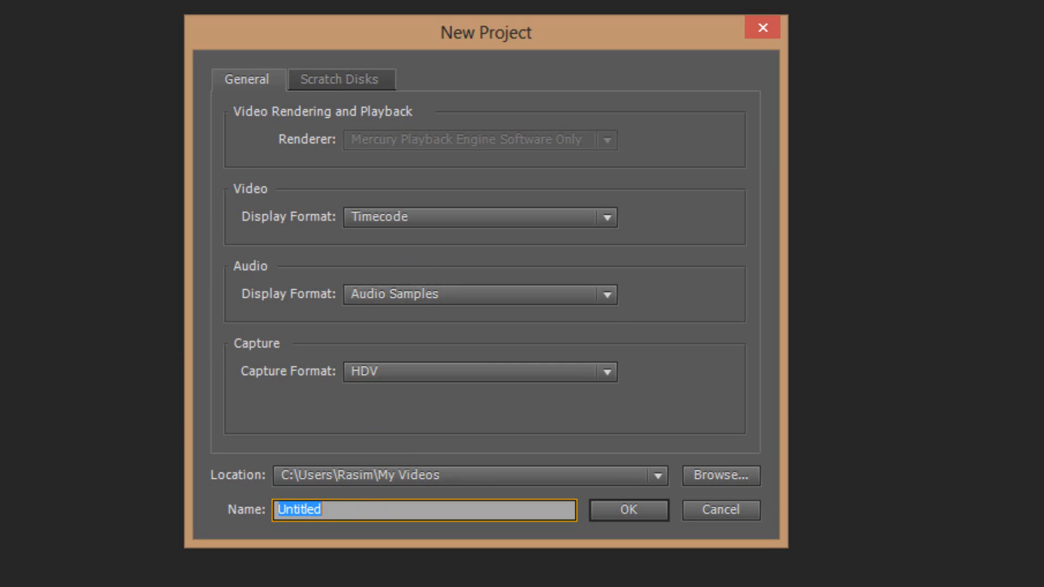
mouse_move(309, 397)
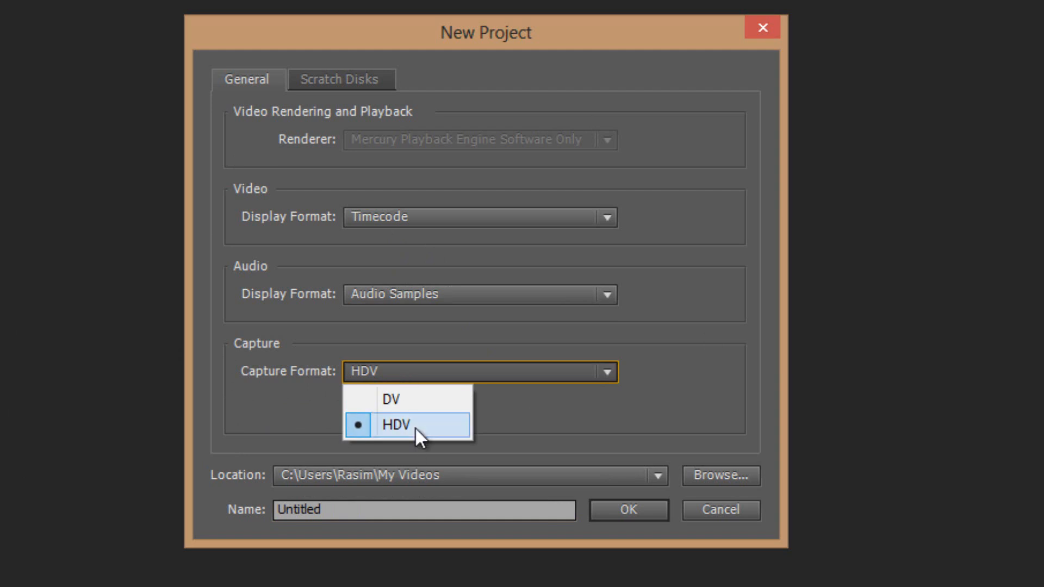
mouse_move(415, 441)
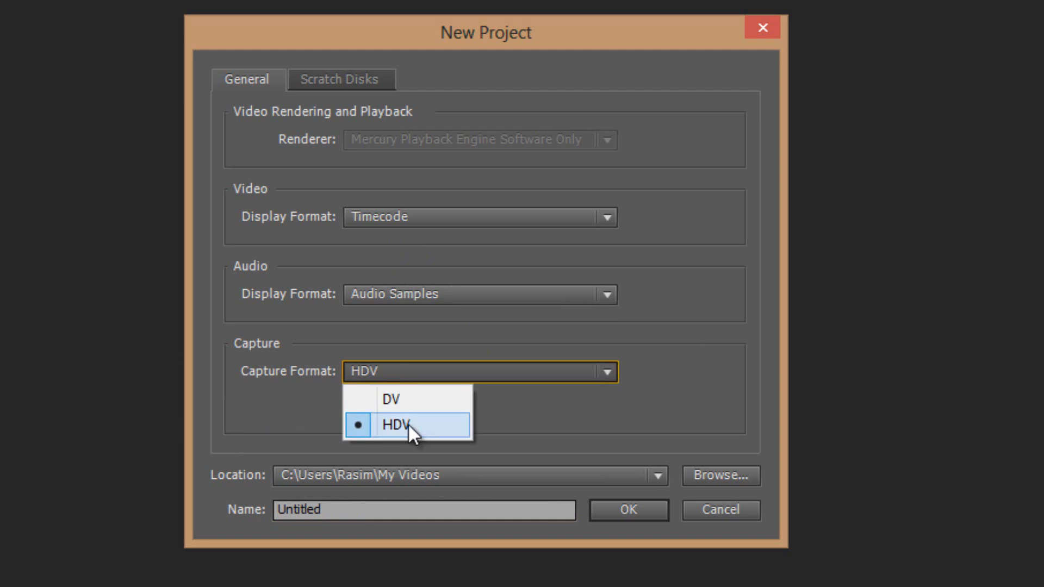
left_click(390, 397)
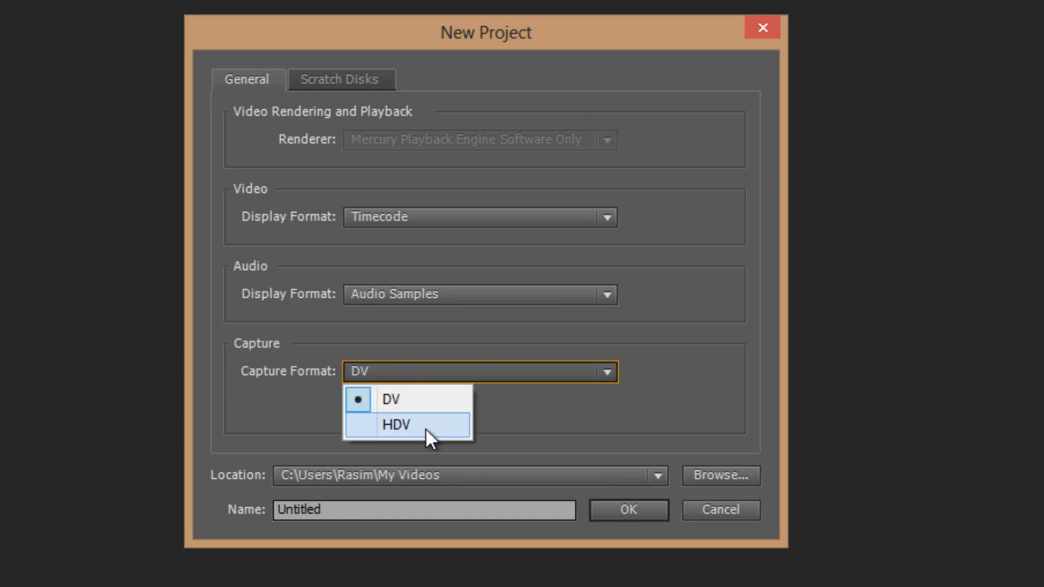
left_click(400, 423)
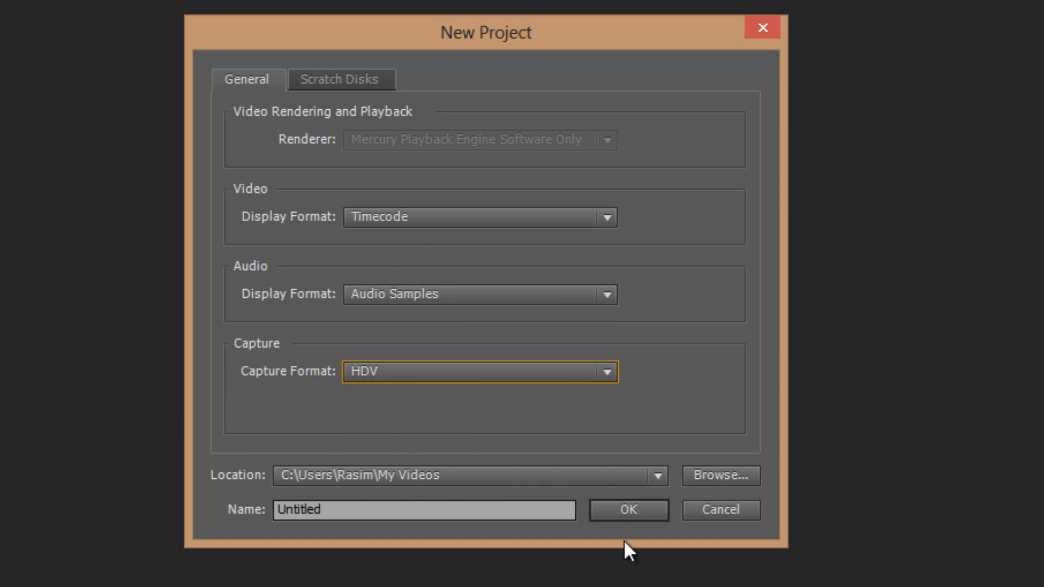
Confirm the project settings and choose the DVCPROHD 1080i60 sequence preset (29.97 fps, 1280h 1080v)
left_click(629, 508)
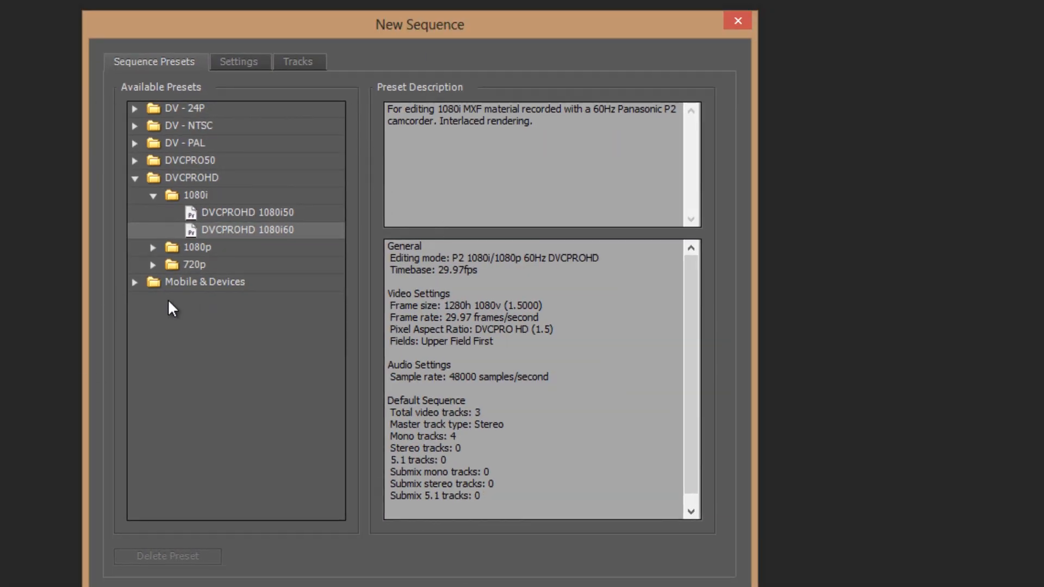
mouse_move(191, 272)
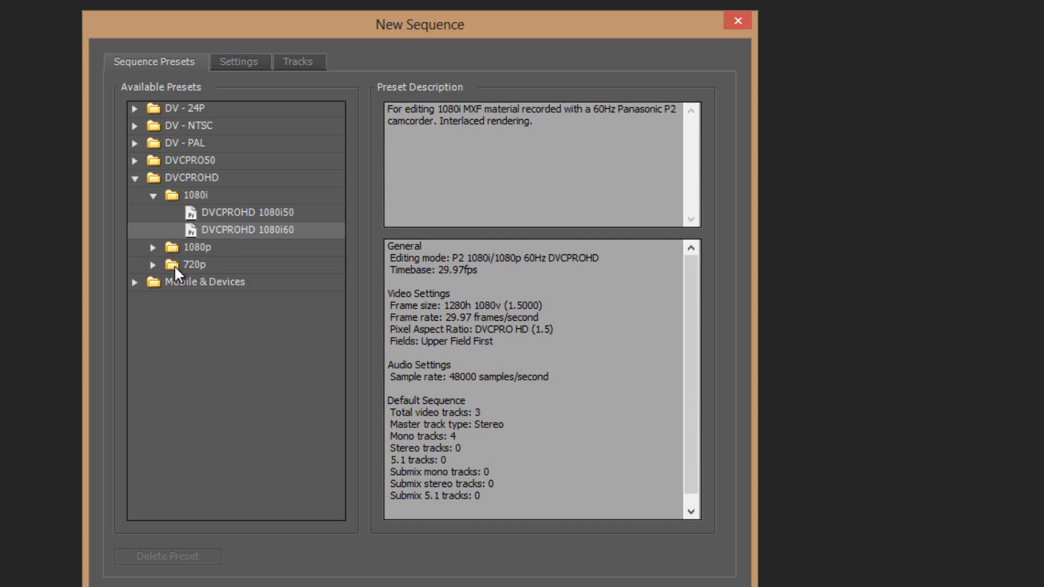
left_click(152, 264)
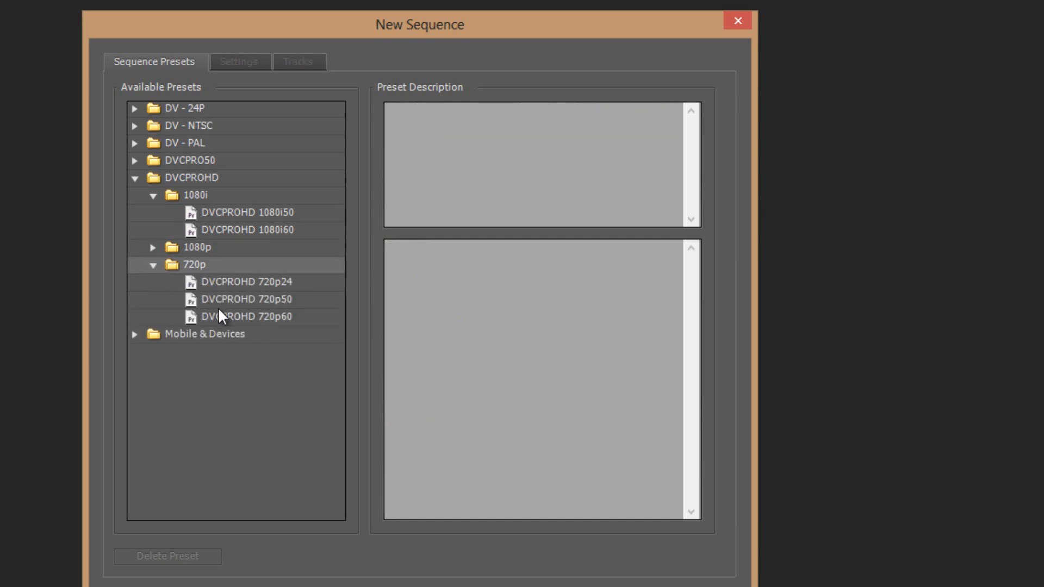
mouse_move(201, 211)
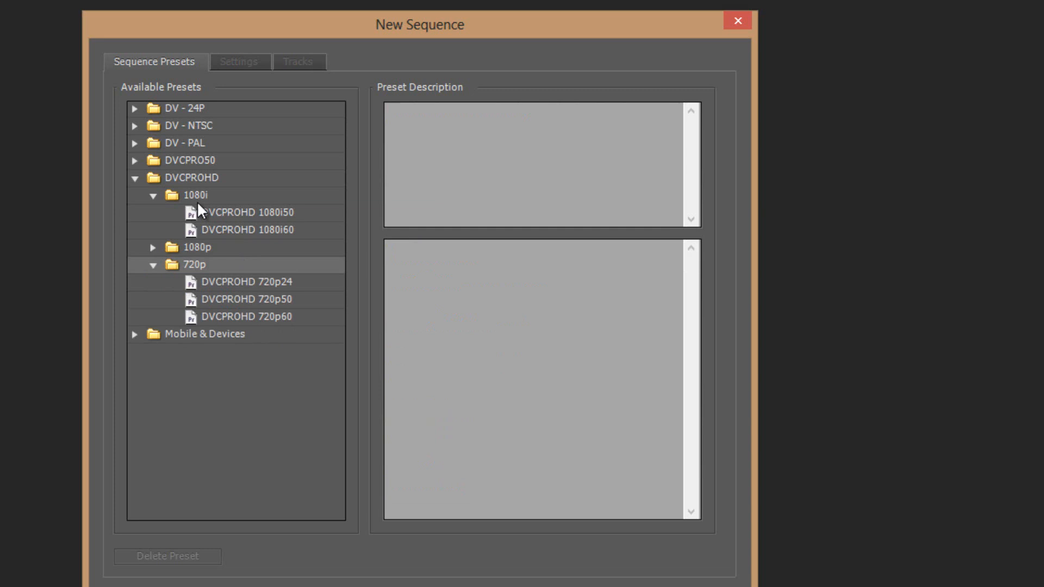
mouse_move(159, 204)
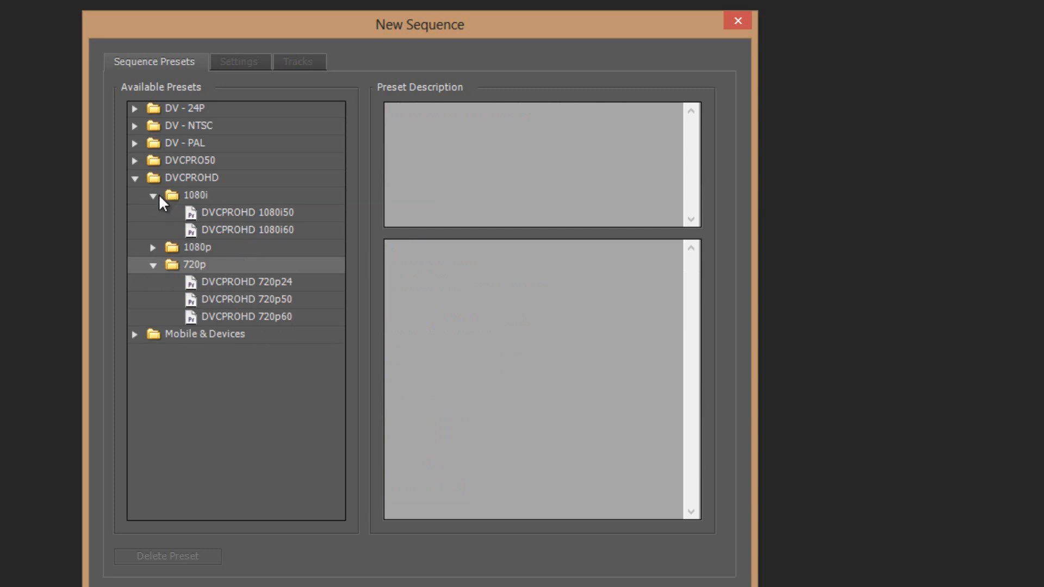
left_click(153, 194)
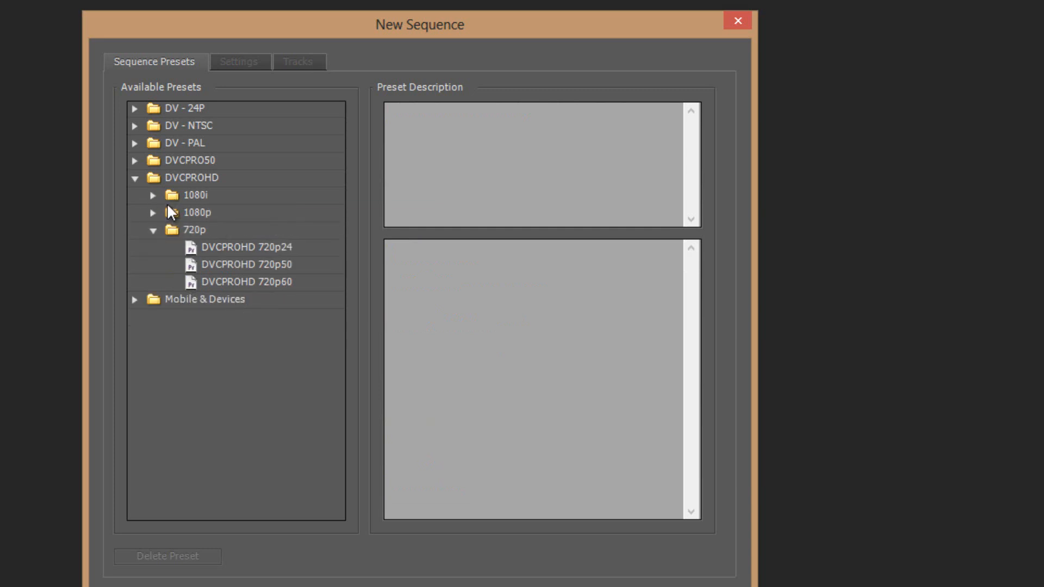
left_click(153, 195)
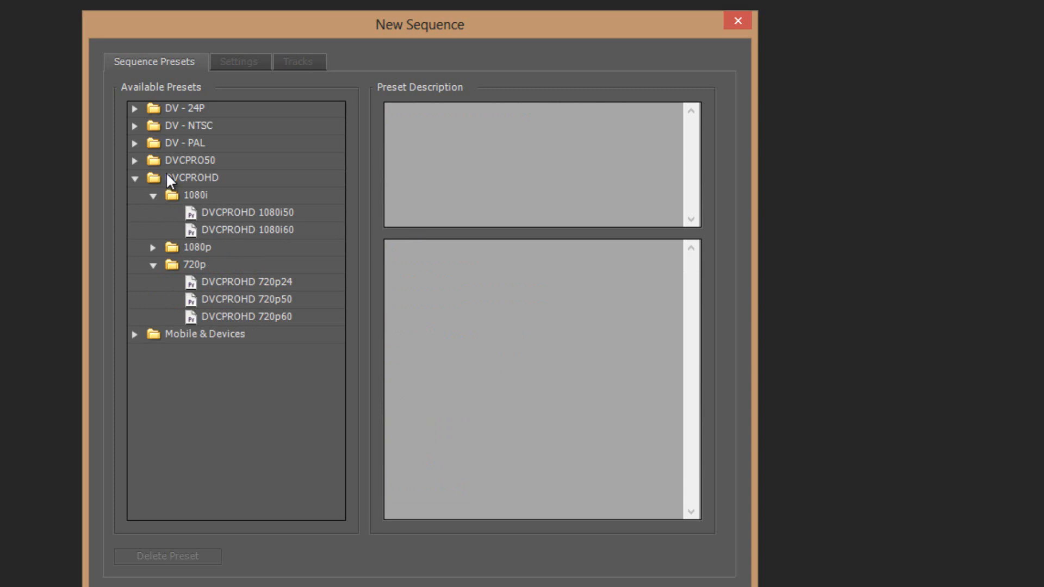
left_click(248, 229)
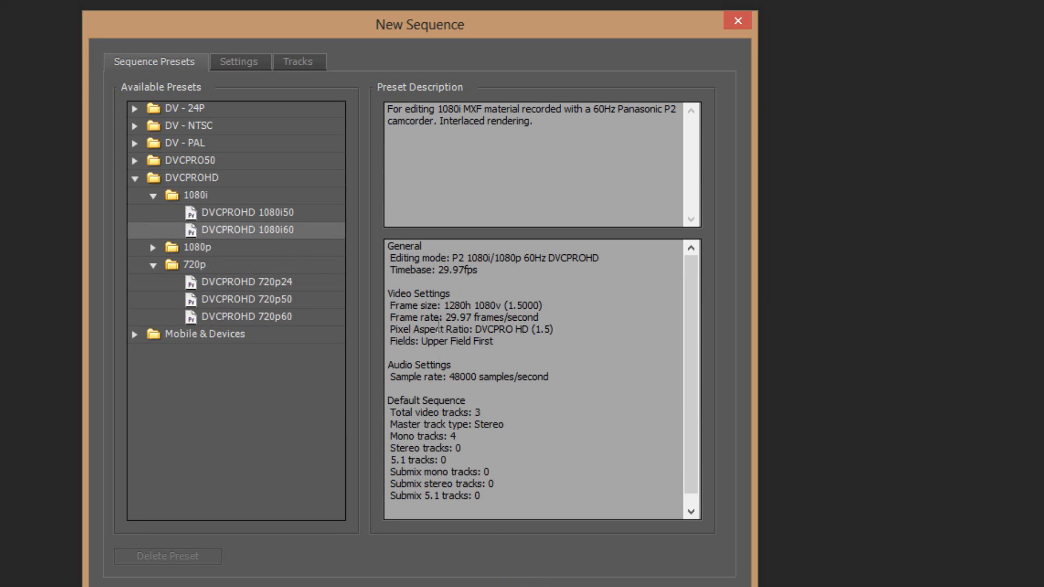
mouse_move(262, 460)
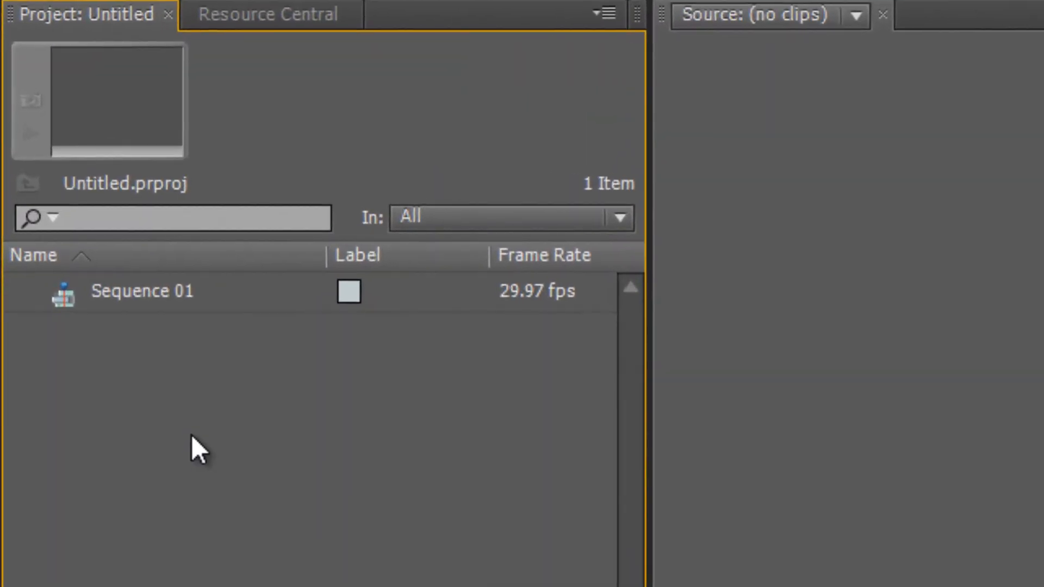
Import MVI_4436.MOV from the Desktop into the project via the Project panel's Import command
right_click(197, 455)
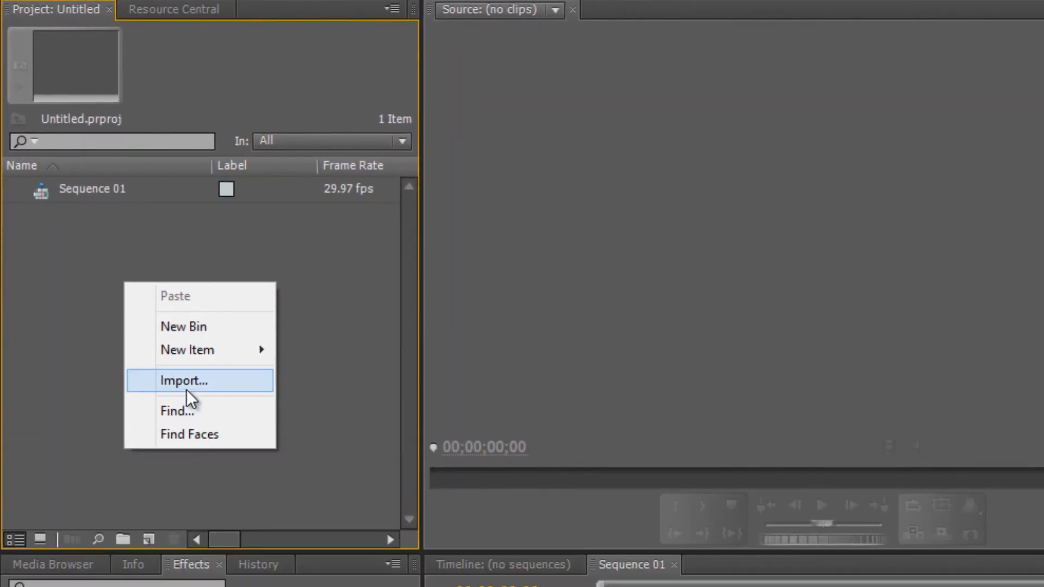
left_click(184, 380)
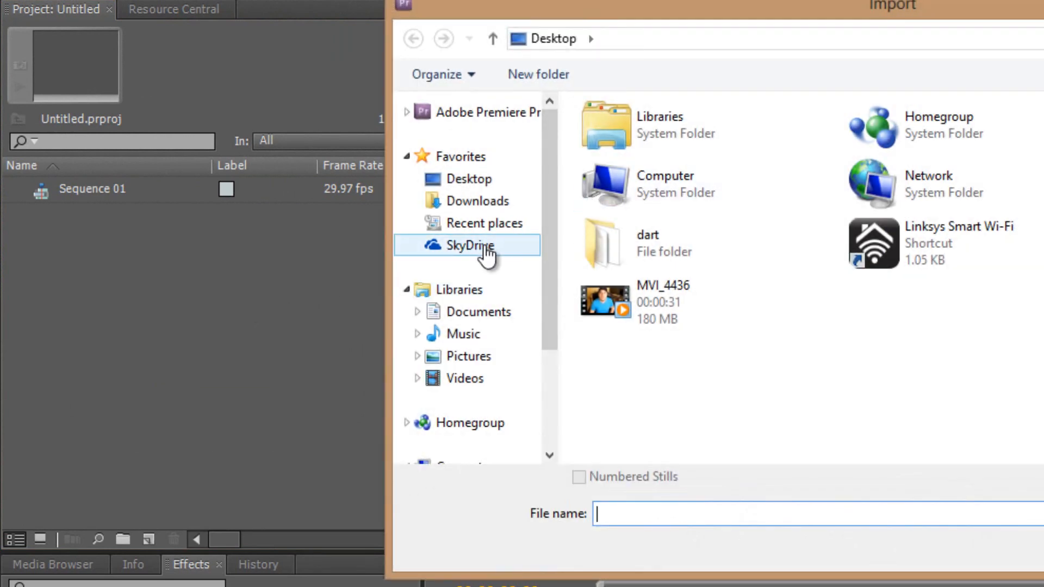
left_click(640, 307)
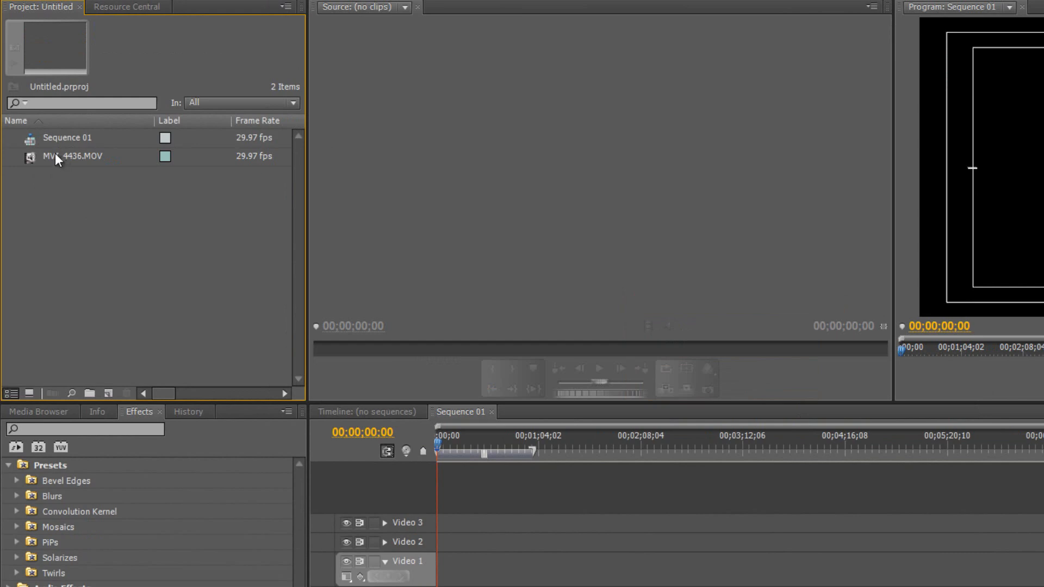
Select MVI_4436.MOV to view its details: 1920x1080, 00:00:31:15, 29.97 fps, stereo audio
left_click(73, 157)
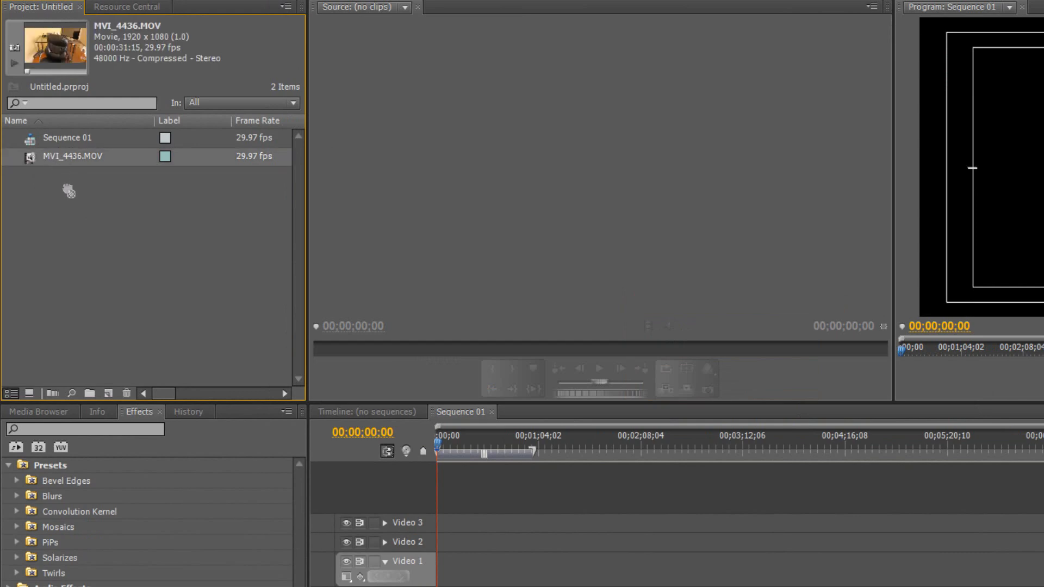
mouse_move(105, 356)
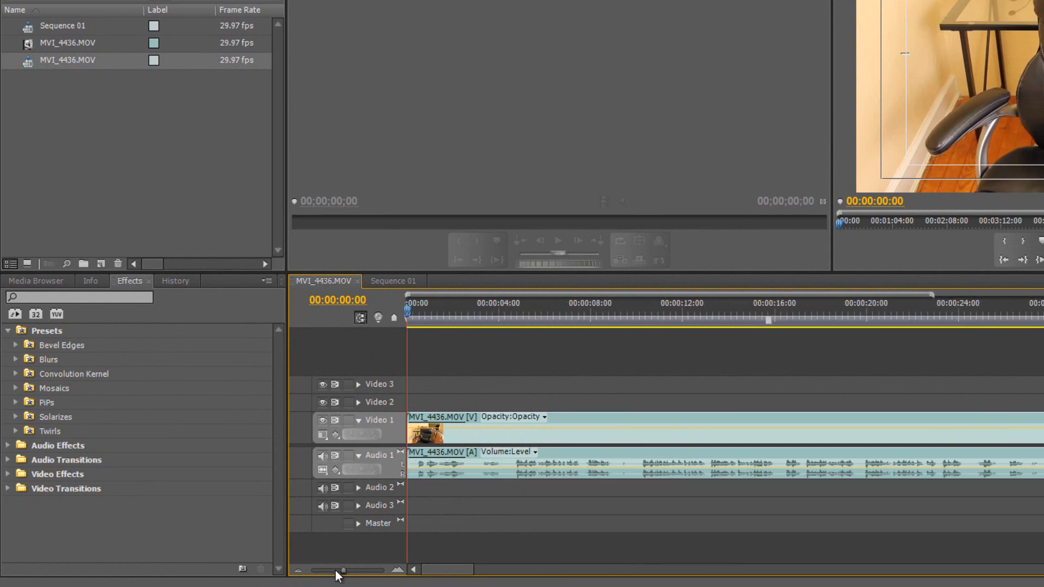
mouse_move(245, 563)
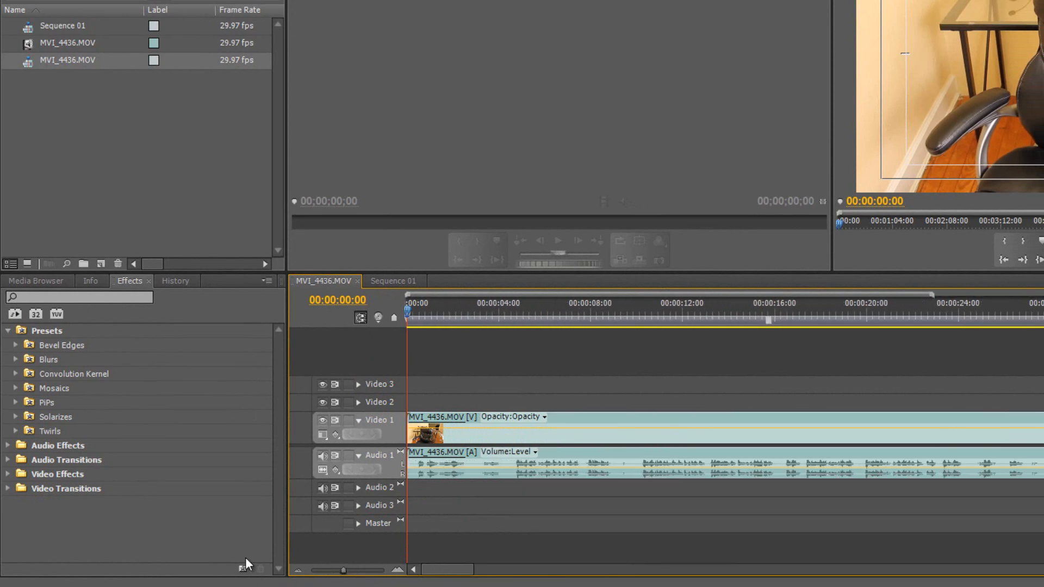